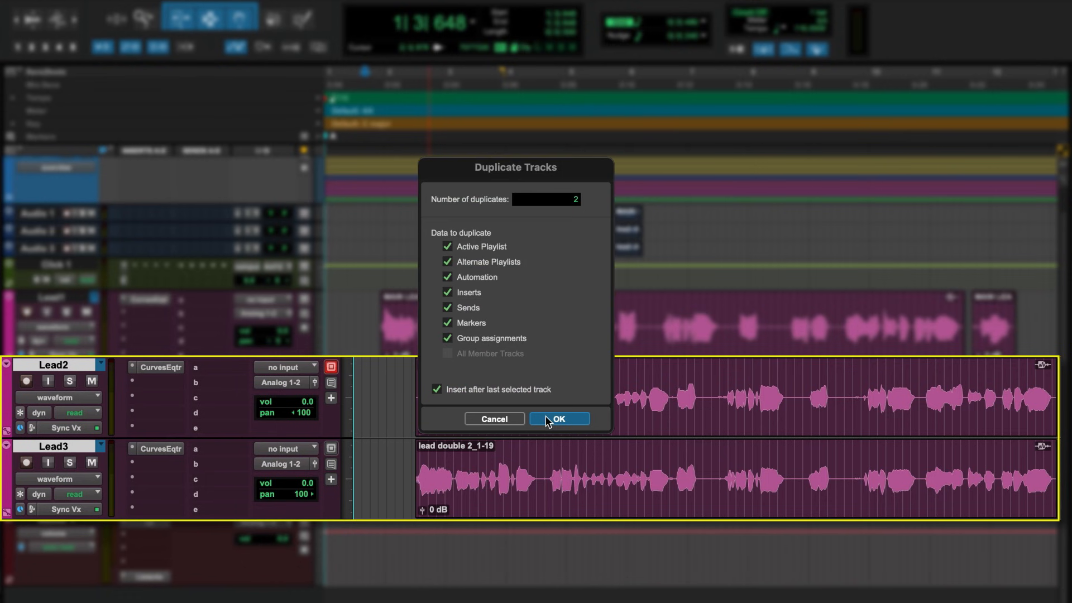
Confirm two duplicates of Lead2 and Lead3, then make New Recording 134 reference vocal 3 in Sync Vx.
left_click(558, 419)
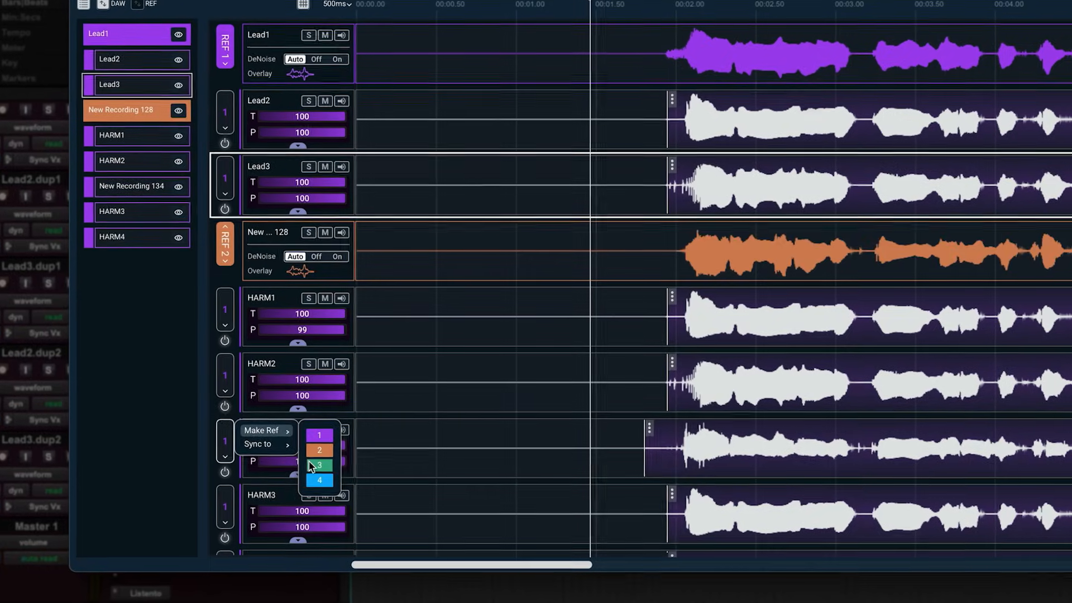
left_click(318, 465)
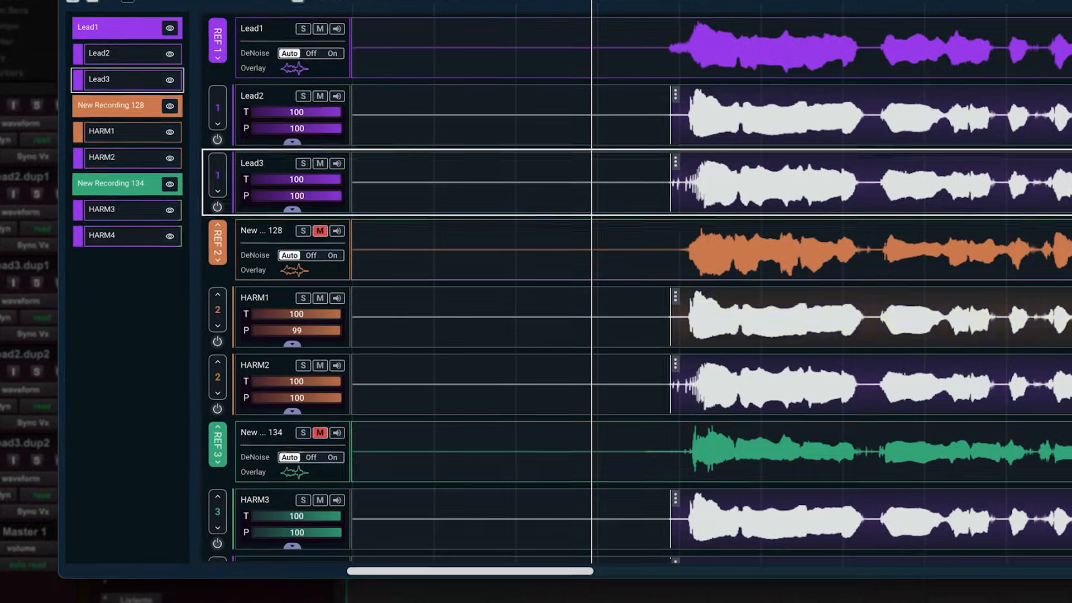